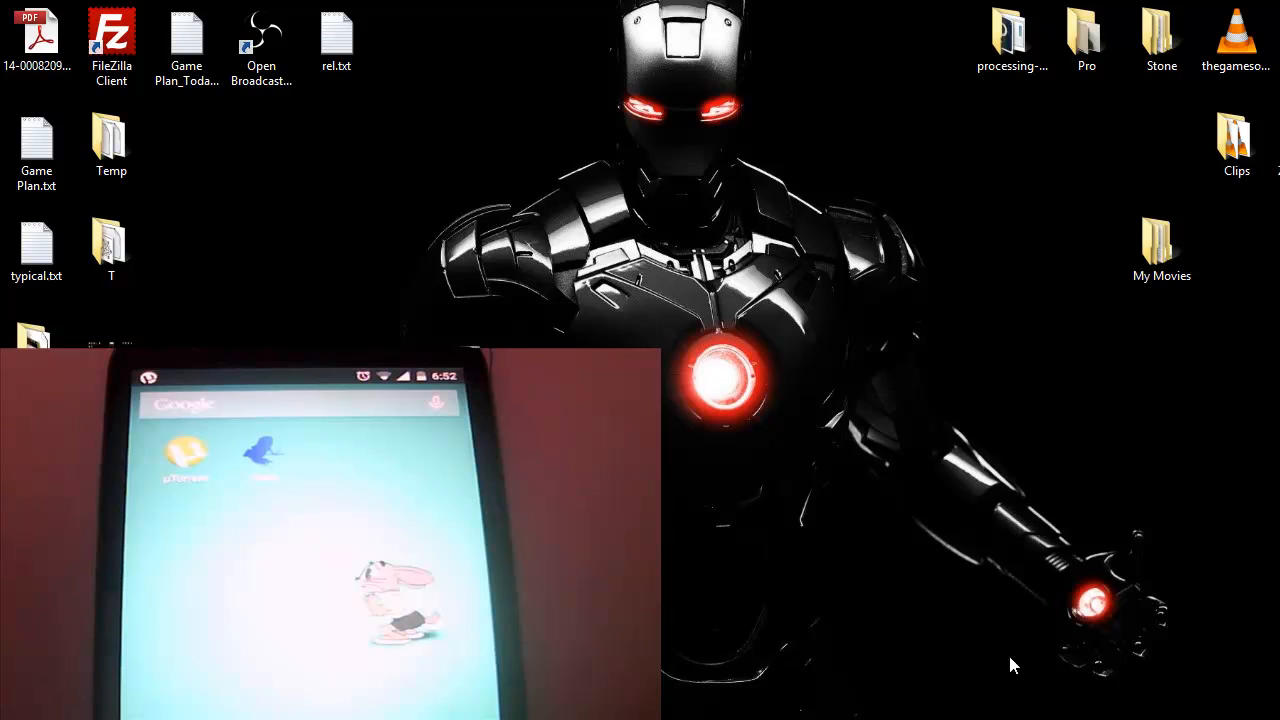
- Launch the web browser from the Android home screen icon
double_click(36, 144)
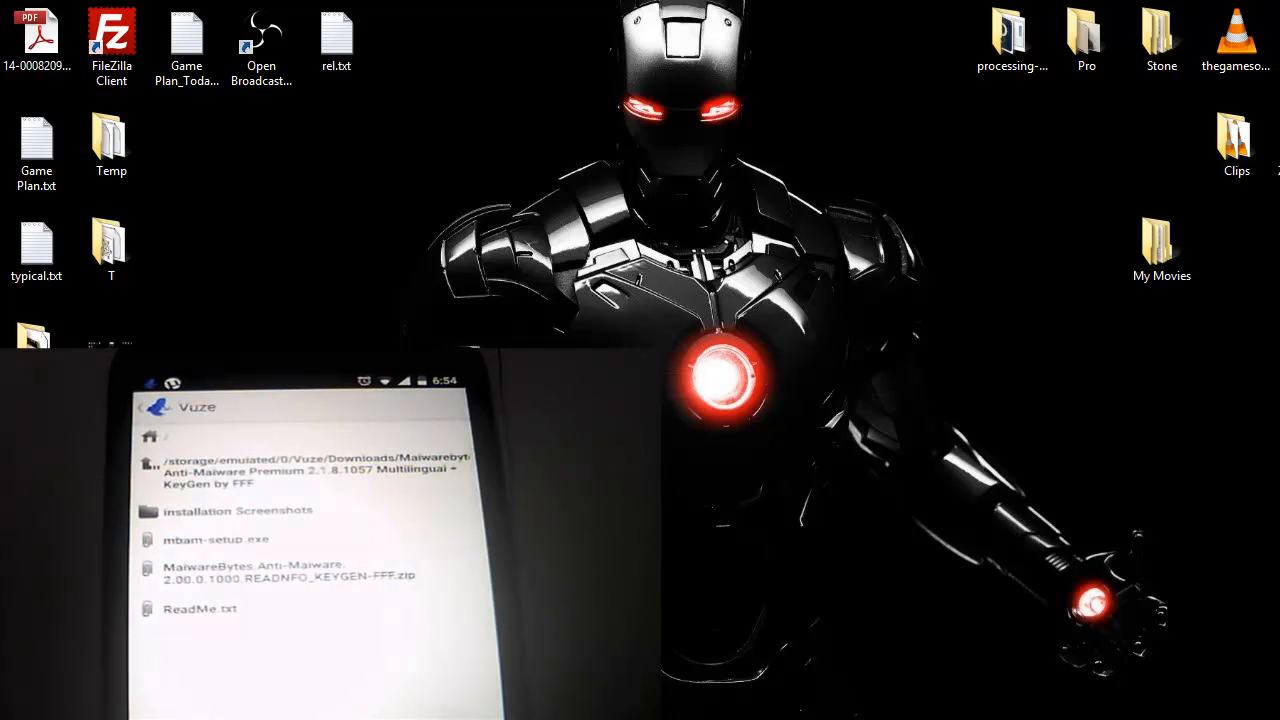
- Open the Game Plan notes document listing tutorial steps and pending demos
double_click(36, 152)
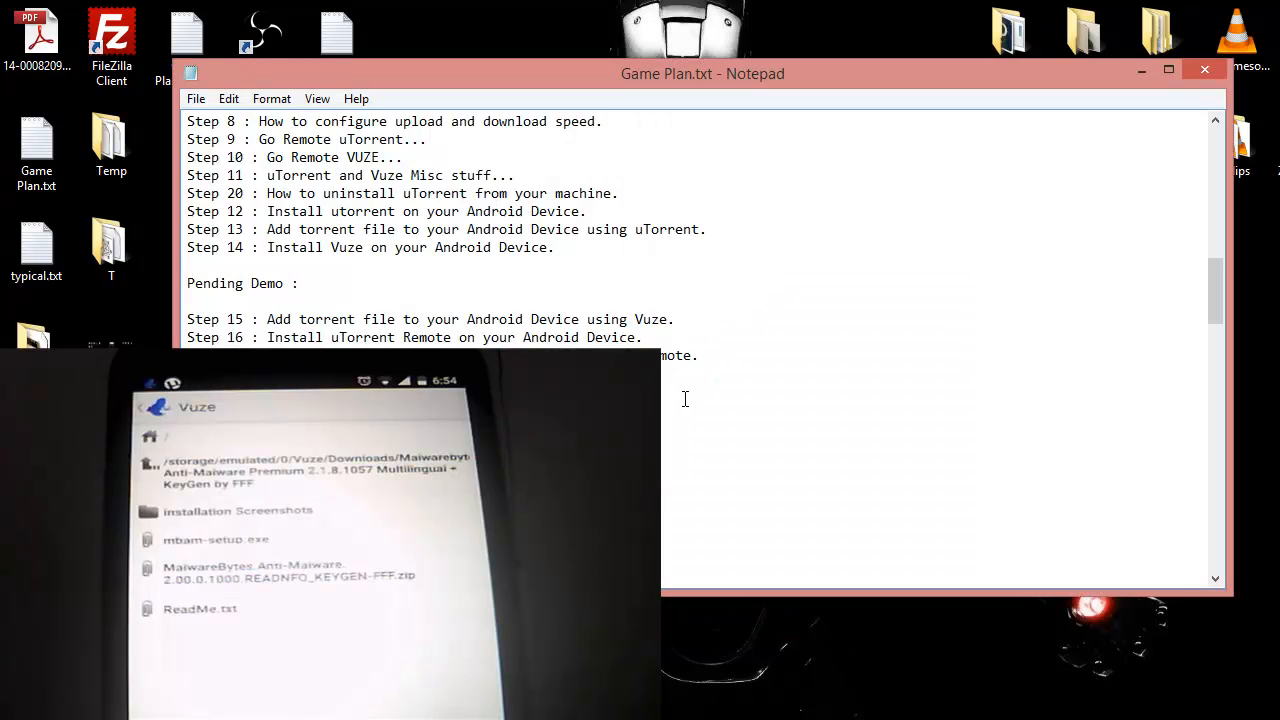